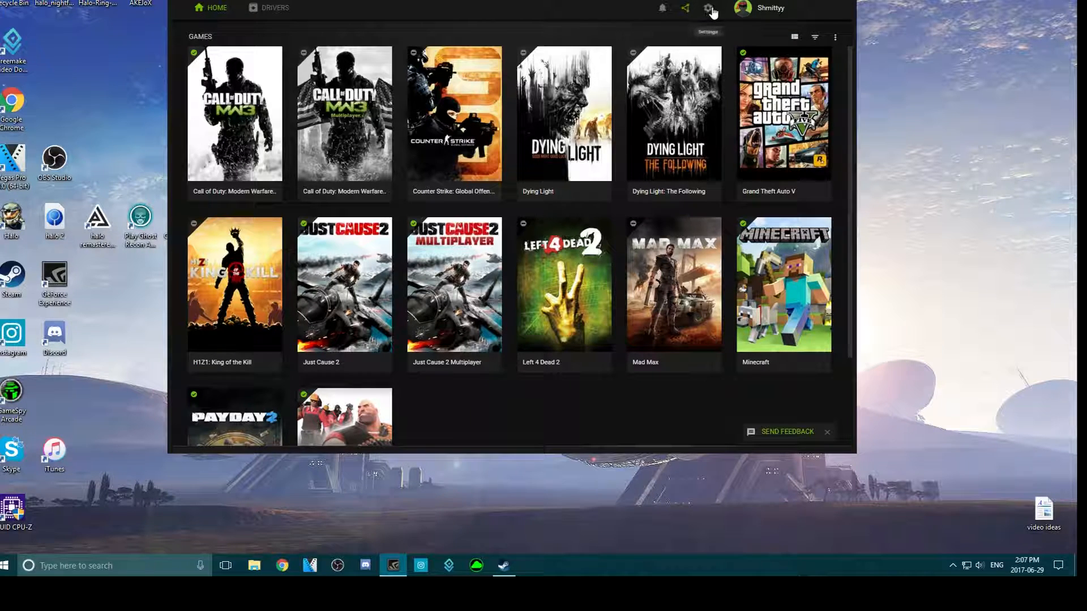
pyautogui.moveTo(318, 219)
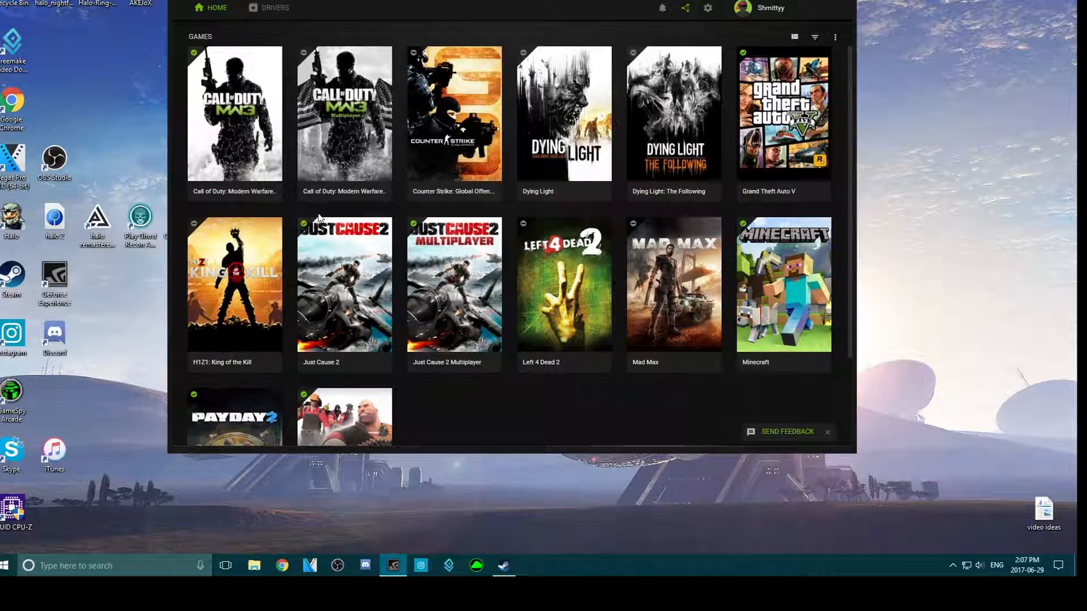
pyautogui.moveTo(414, 7)
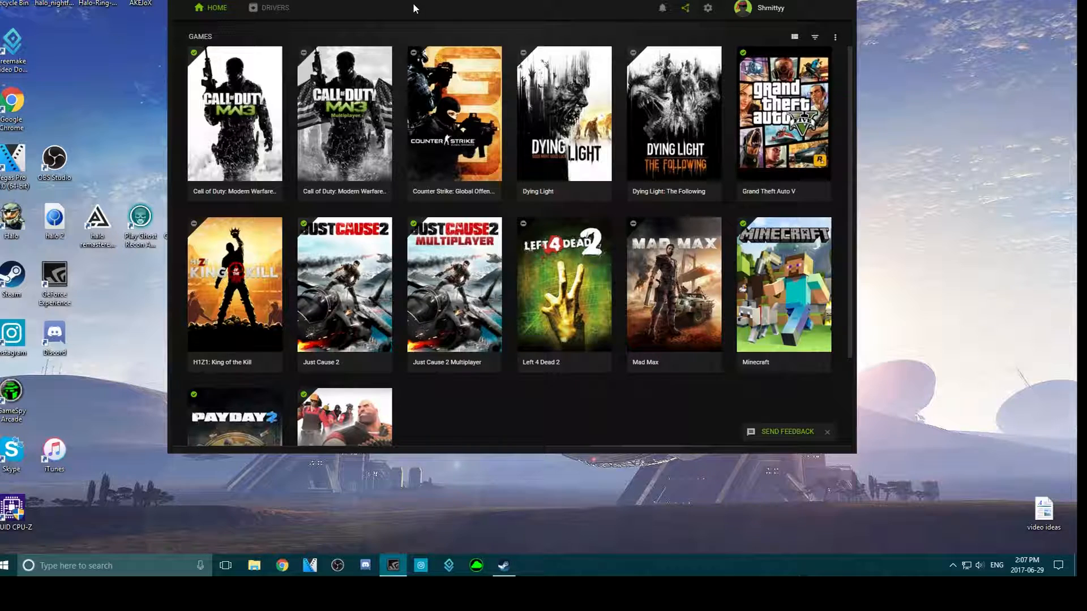
pyautogui.moveTo(381, 164)
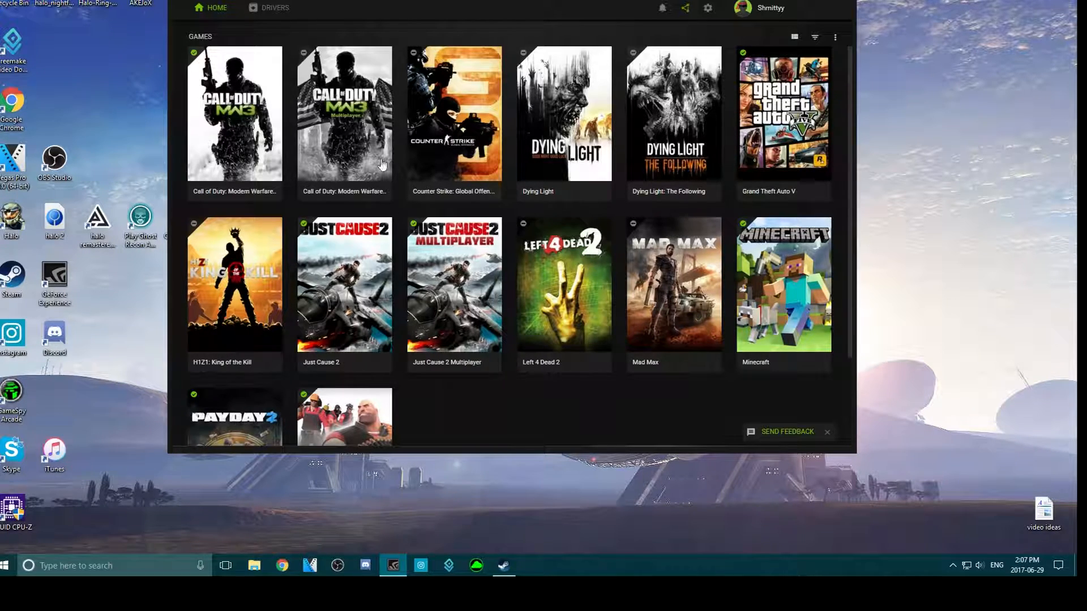
pyautogui.moveTo(378, 11)
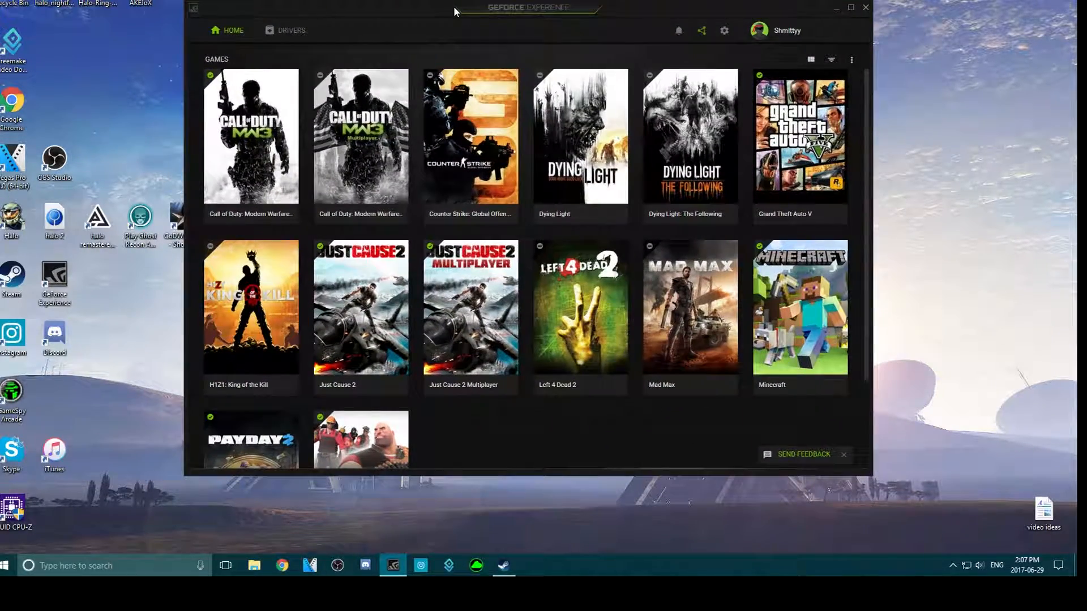
pyautogui.moveTo(520, 13)
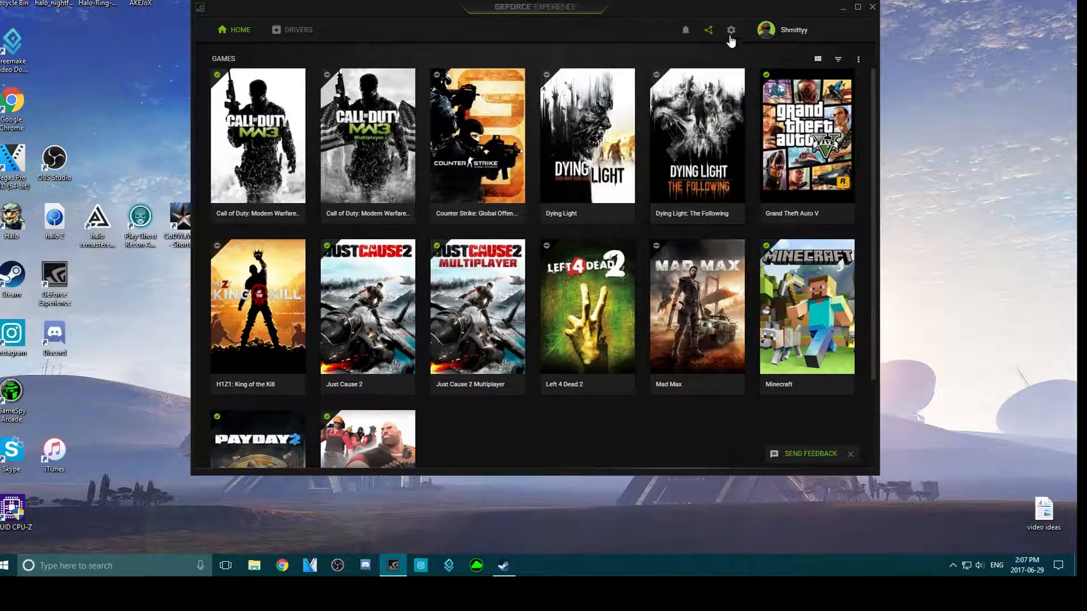
pyautogui.moveTo(730, 30)
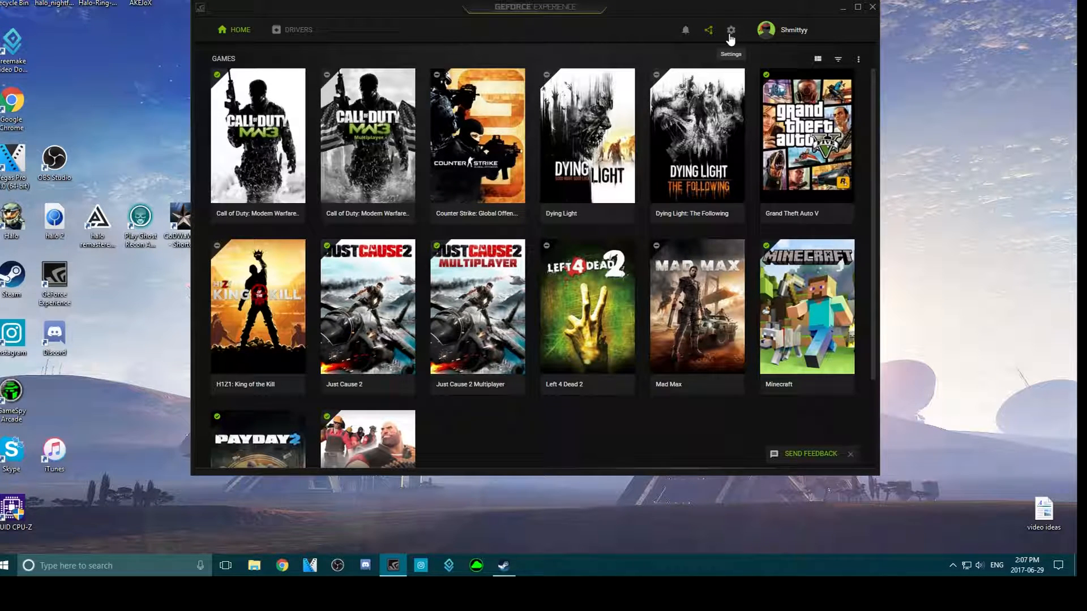
# Open GeForce Experience settings and launch the share in-game overlay
pyautogui.click(731, 30)
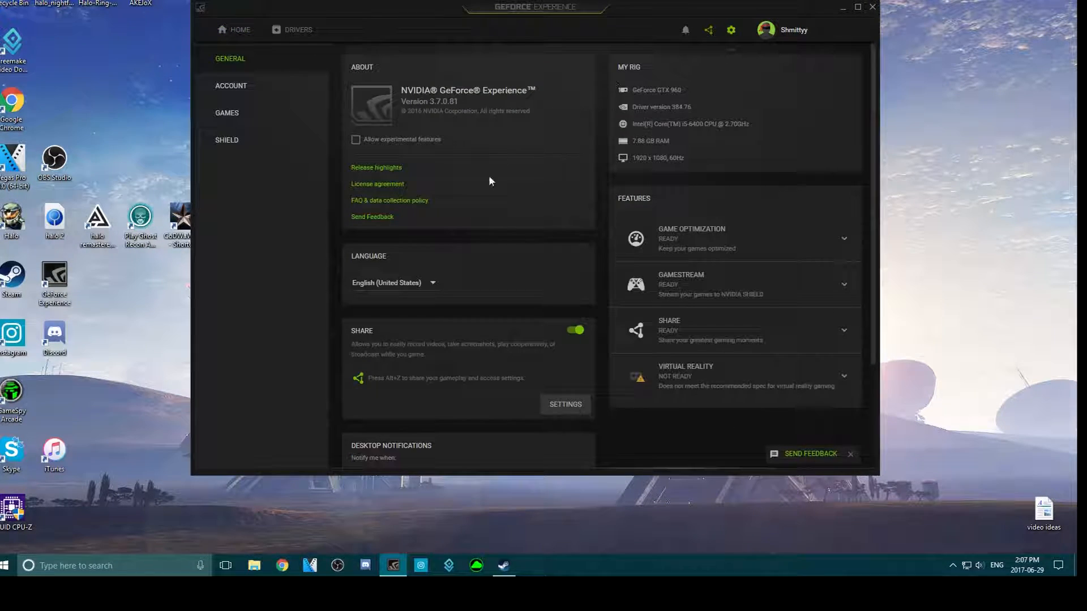
pyautogui.click(564, 404)
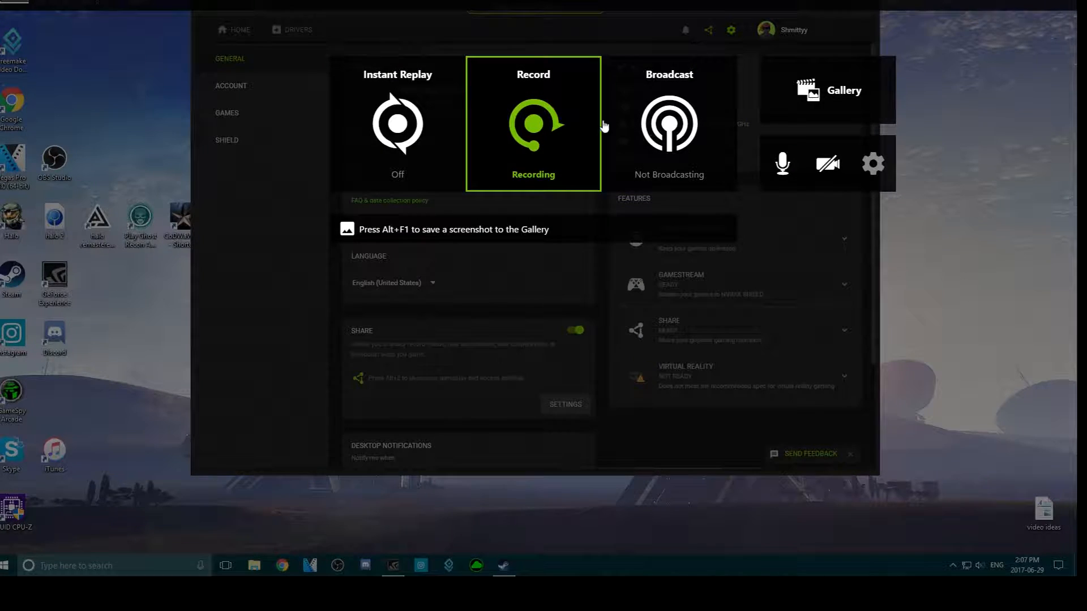
pyautogui.moveTo(562, 154)
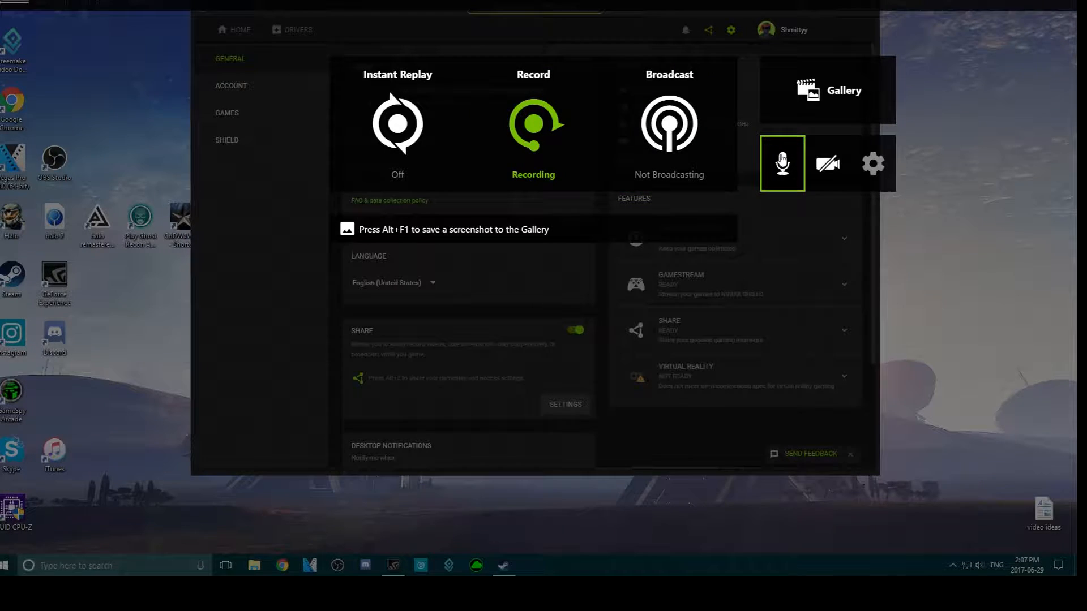
# Choose Customize from the overlay's microphone menu to show the headset recording device settings
pyautogui.click(781, 163)
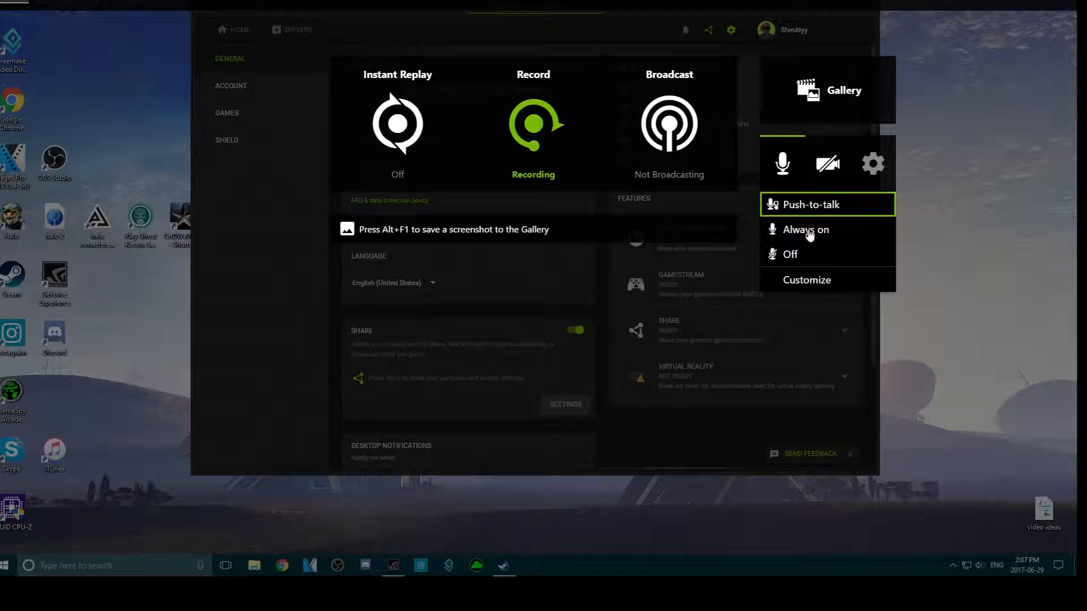
pyautogui.click(806, 279)
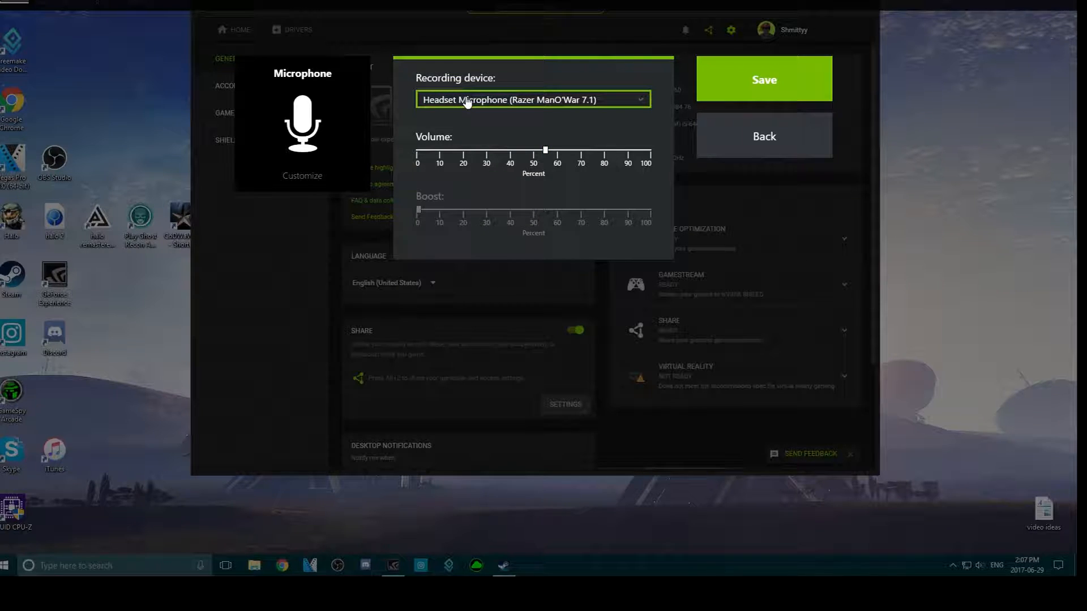
pyautogui.moveTo(555, 106)
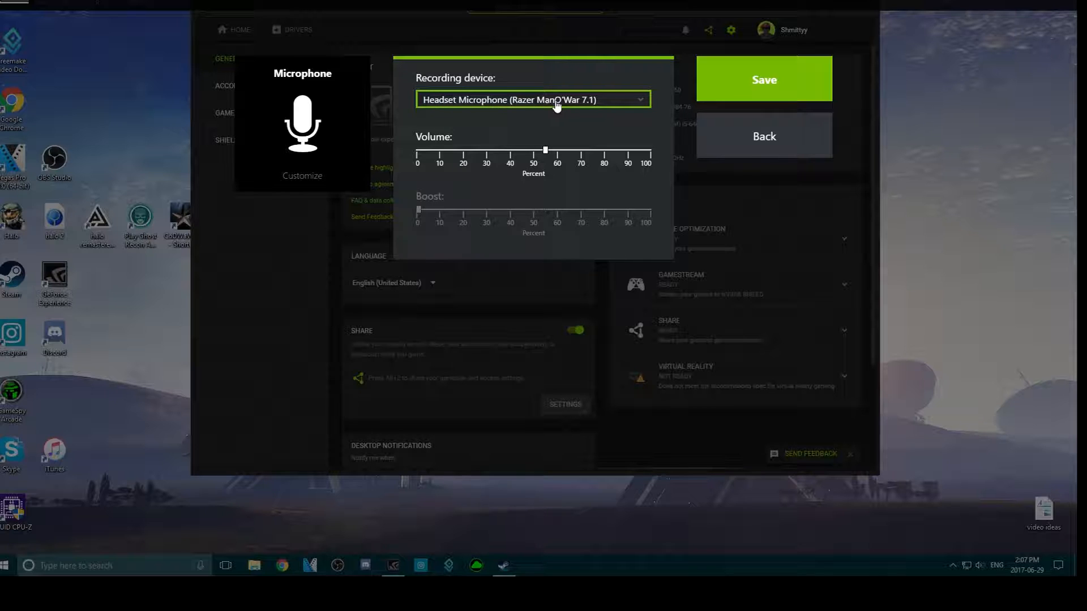
pyautogui.click(532, 99)
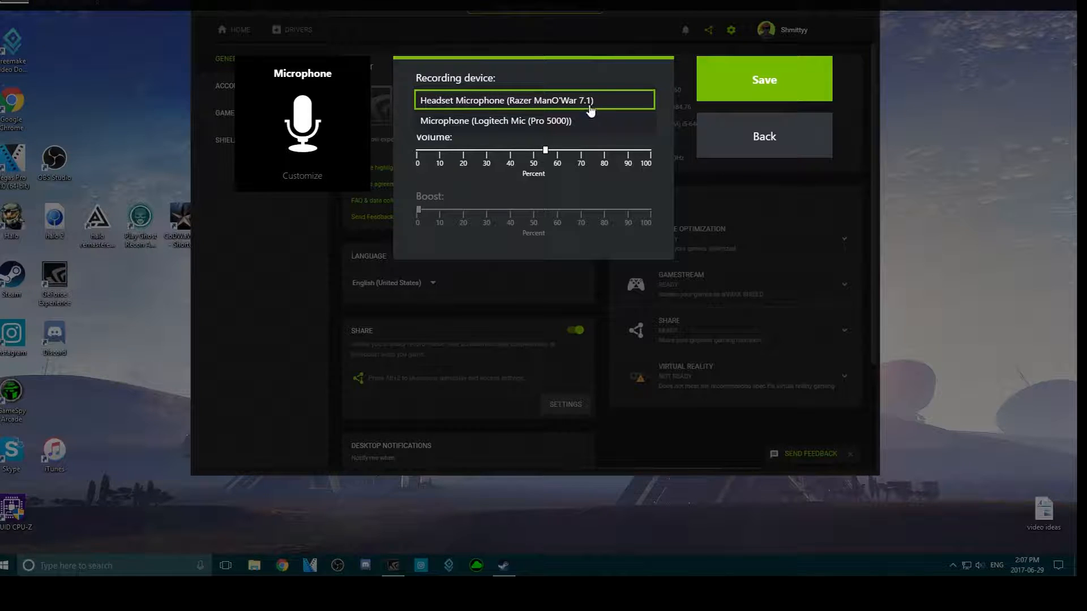
pyautogui.click(495, 121)
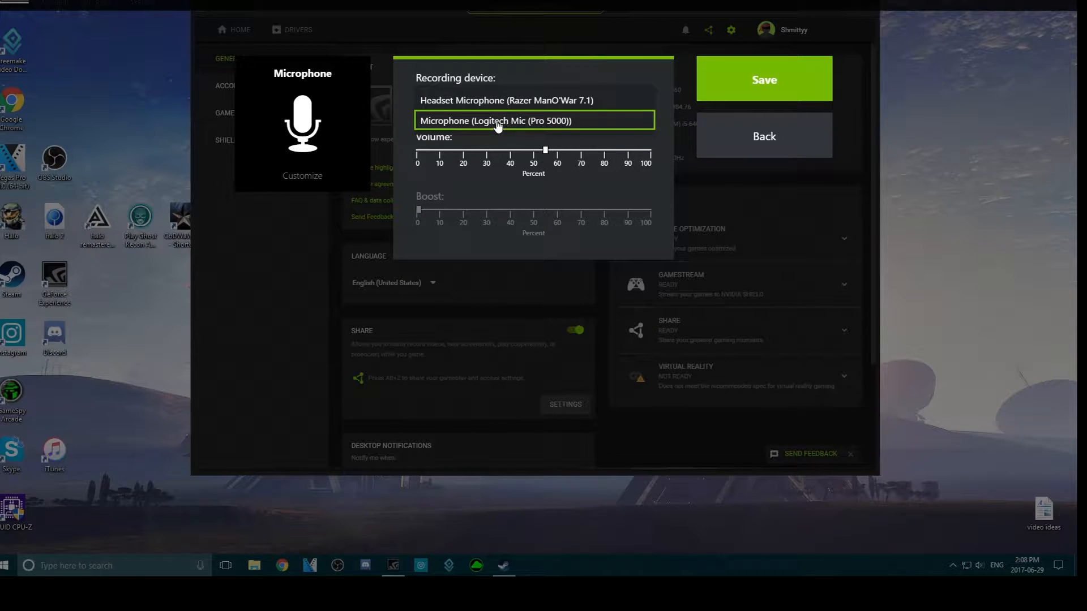
pyautogui.moveTo(522, 130)
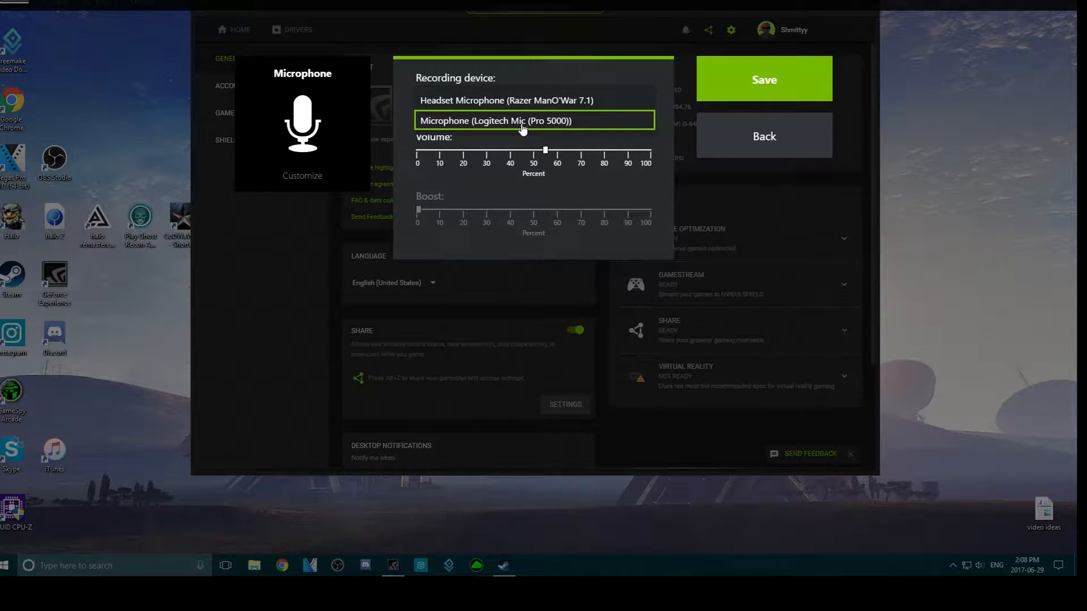
pyautogui.moveTo(529, 116)
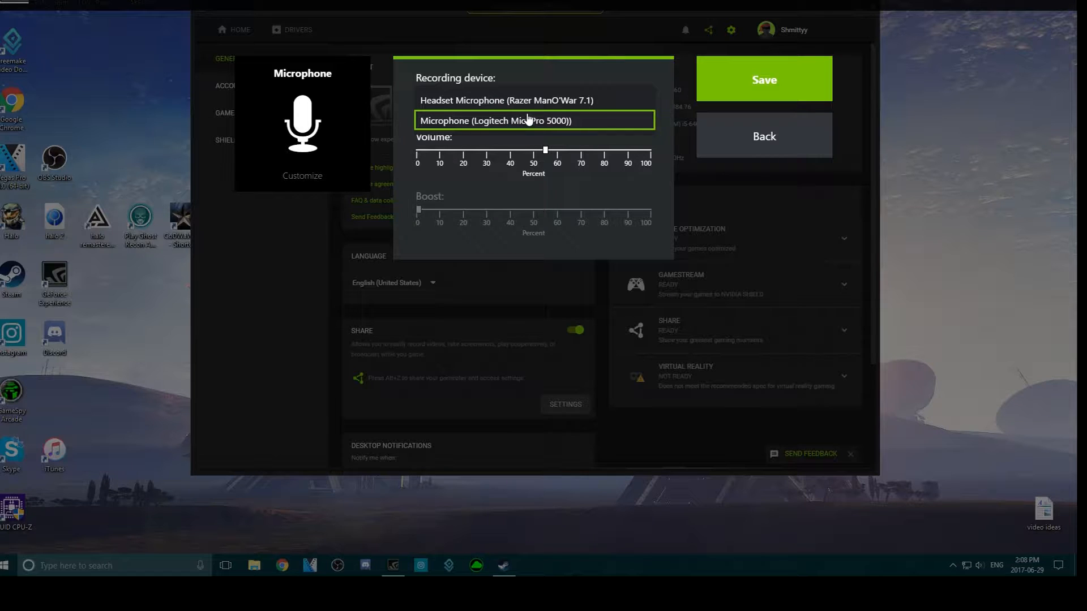
pyautogui.click(534, 99)
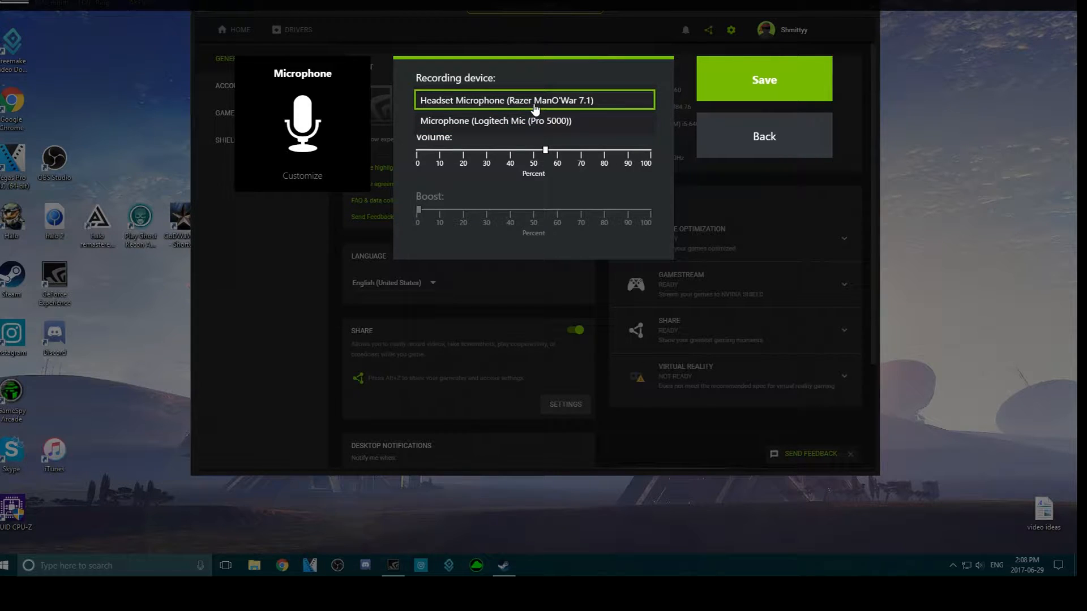
pyautogui.click(534, 99)
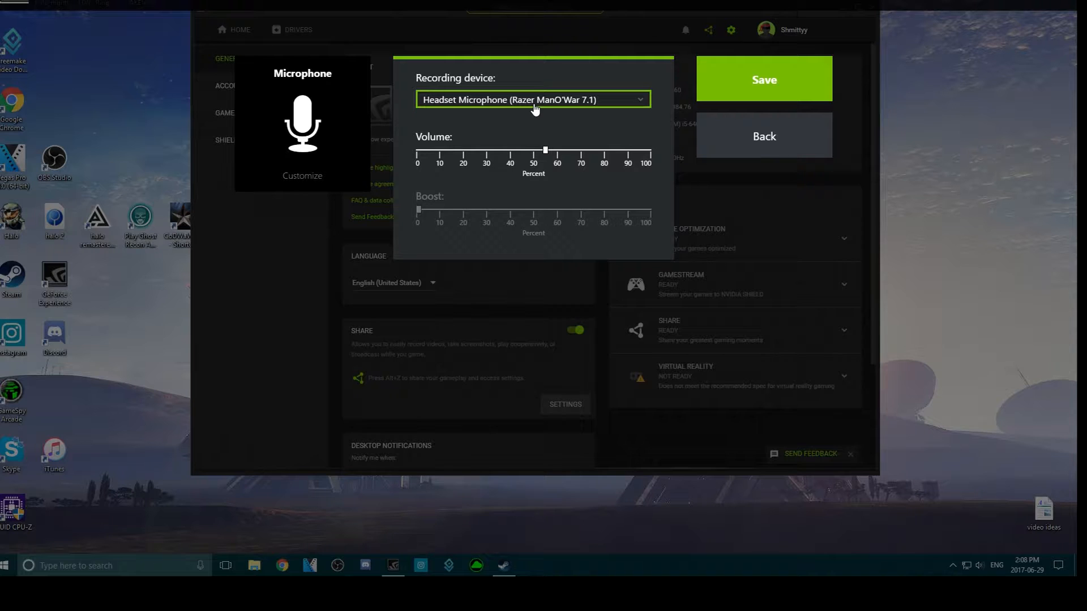
pyautogui.moveTo(595, 91)
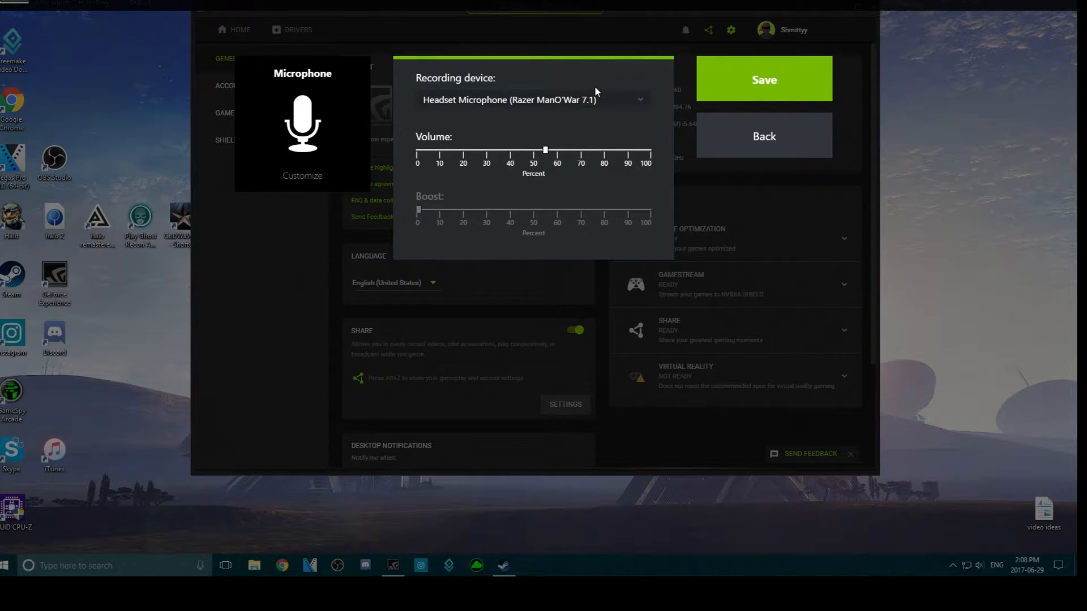
pyautogui.click(638, 99)
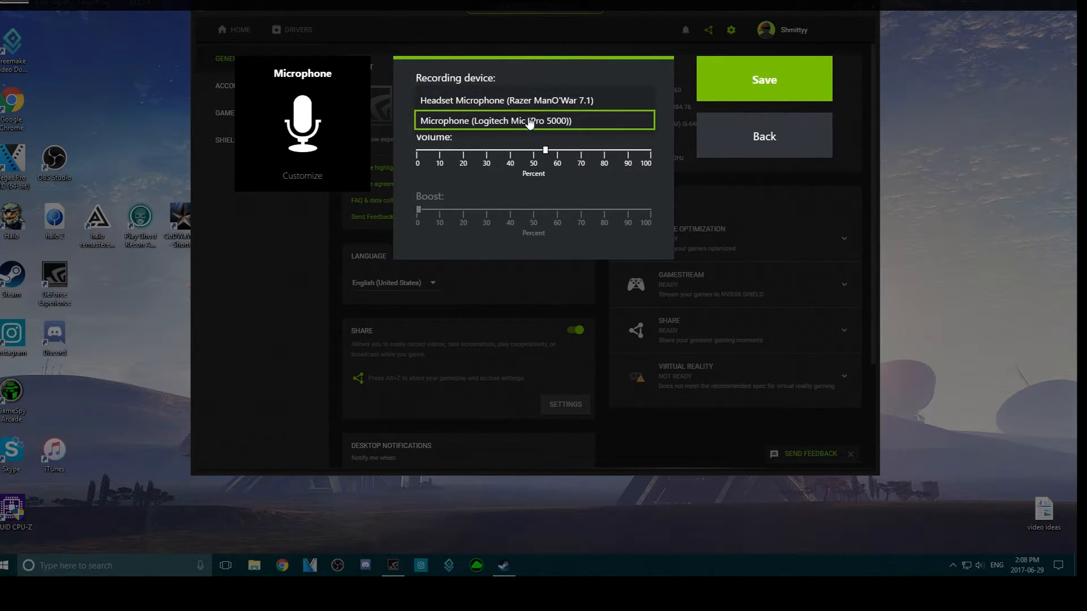
pyautogui.click(508, 100)
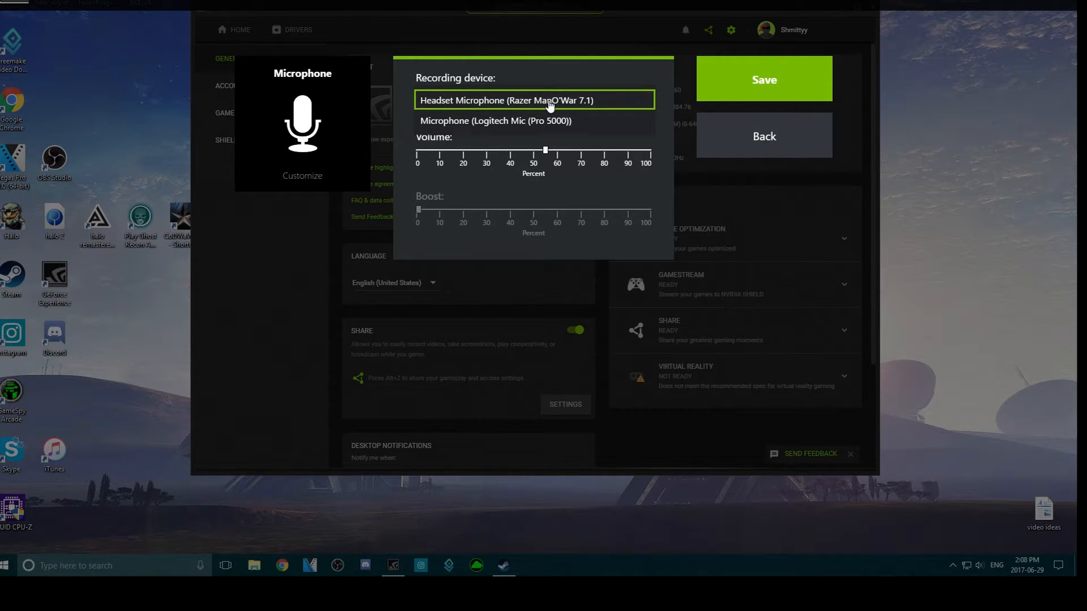
pyautogui.click(533, 100)
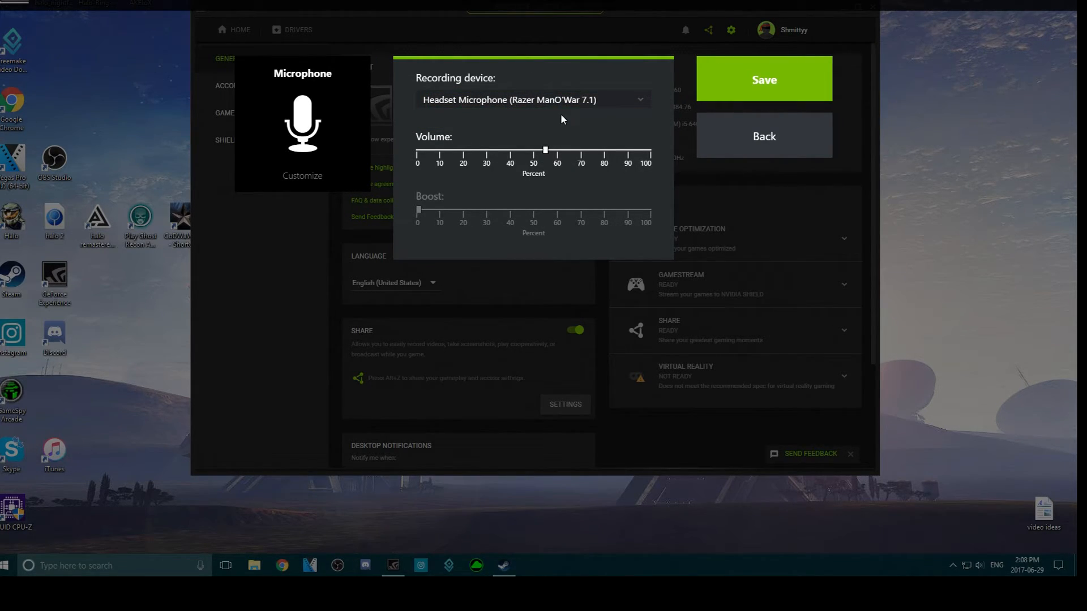